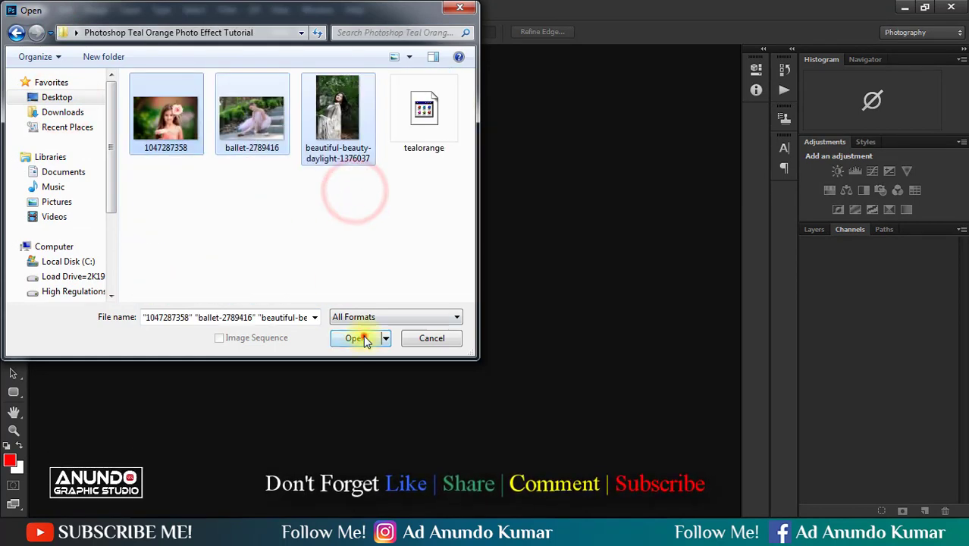
# Open the three selected photos: flower girl, ballet dancer and forest woman.
pyautogui.click(355, 338)
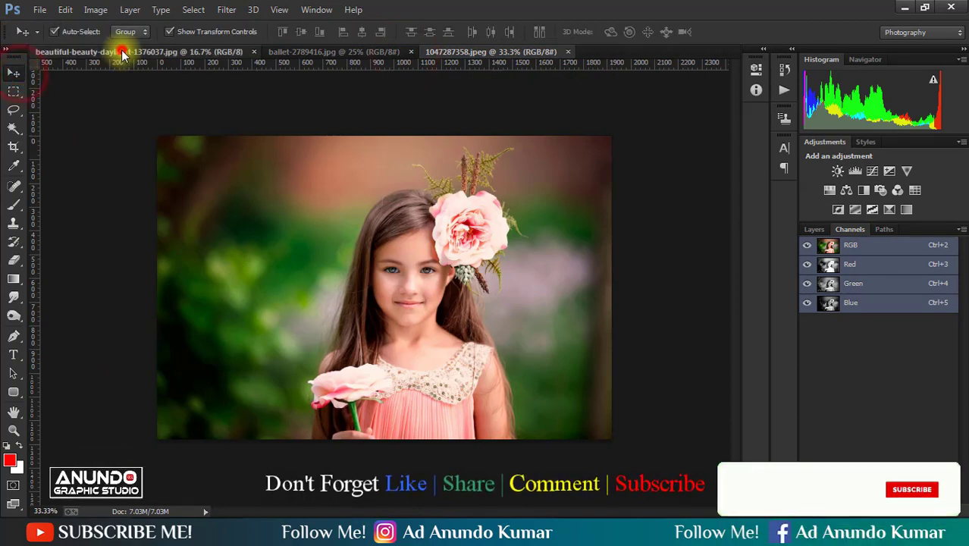
# Make the beautiful-beauty-daylight forest portrait the active document and show the Image menu.
pyautogui.click(121, 52)
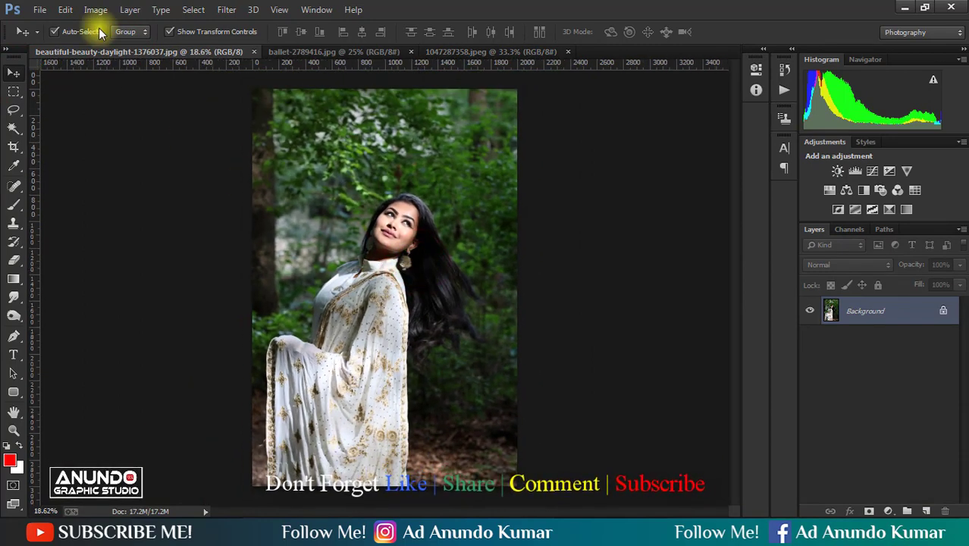
pyautogui.click(96, 10)
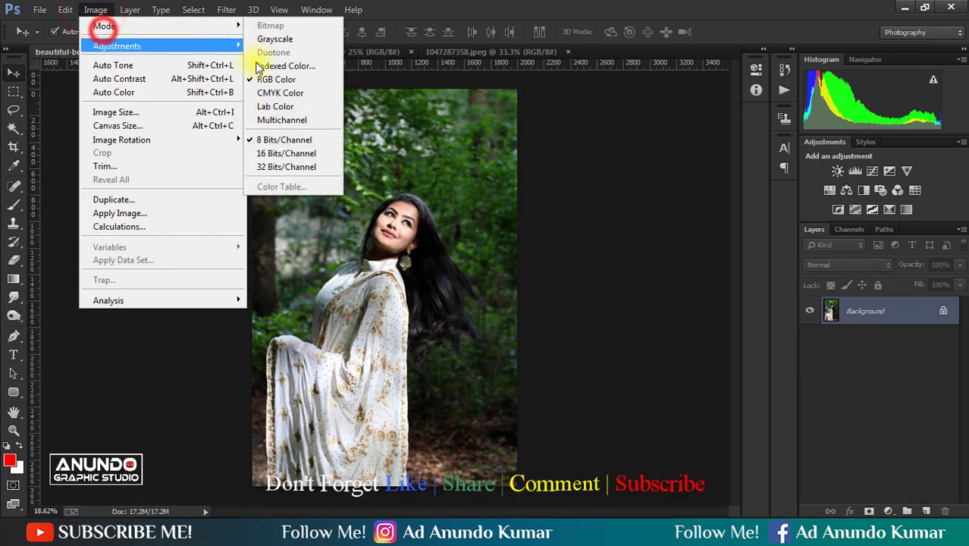
pyautogui.moveTo(275, 106)
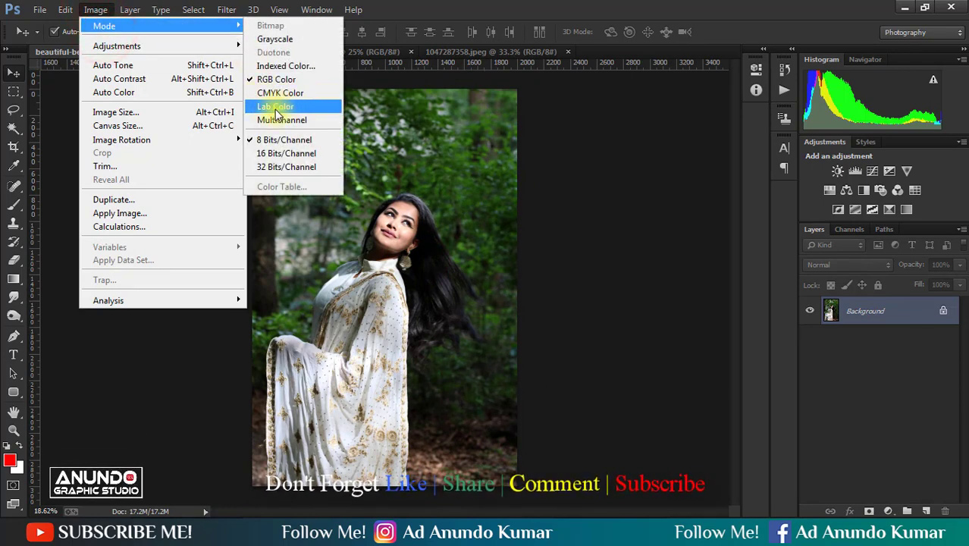
# Switch the forest photo to Lab Color mode and display its Lightness, a and b channels.
pyautogui.click(275, 106)
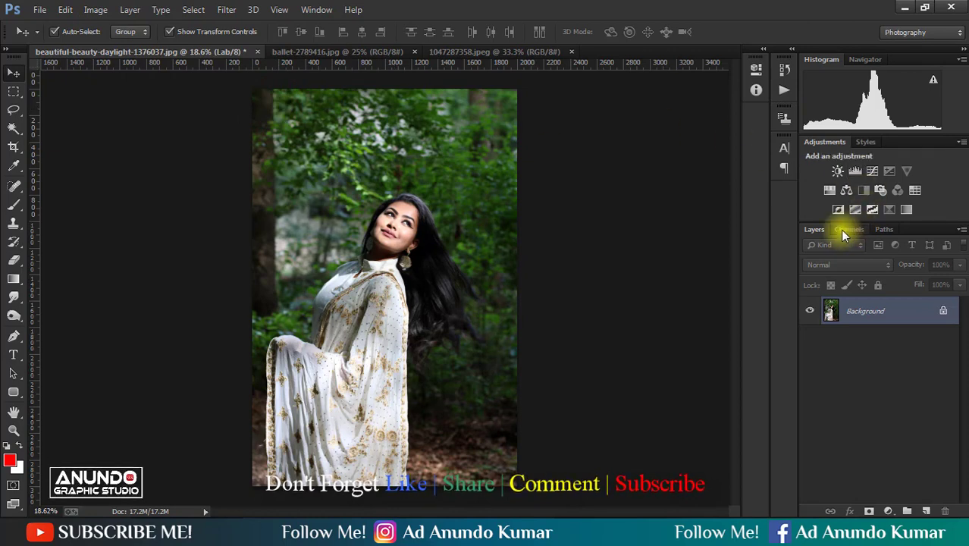
pyautogui.click(850, 229)
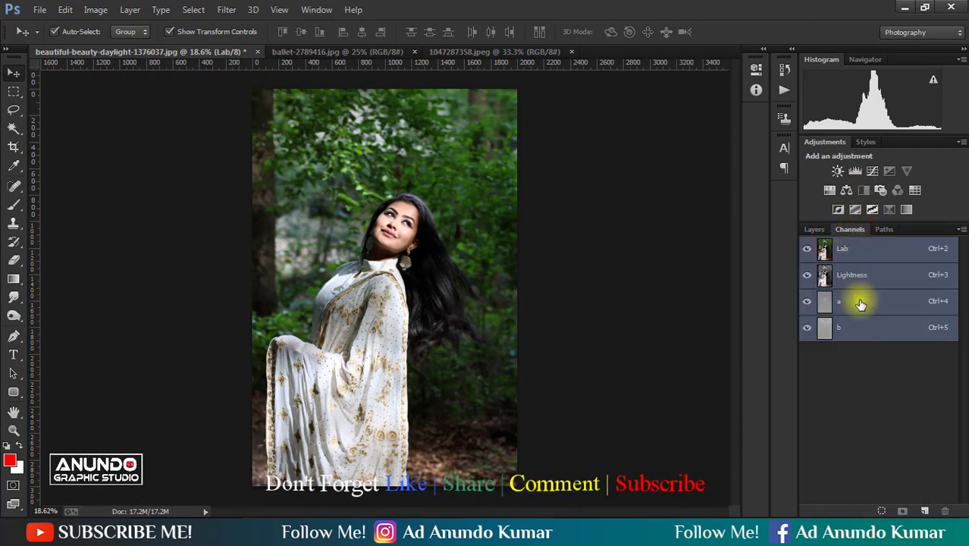
# Select all of the forest photo's a channel, copy it, and paste it into channel b.
pyautogui.click(857, 301)
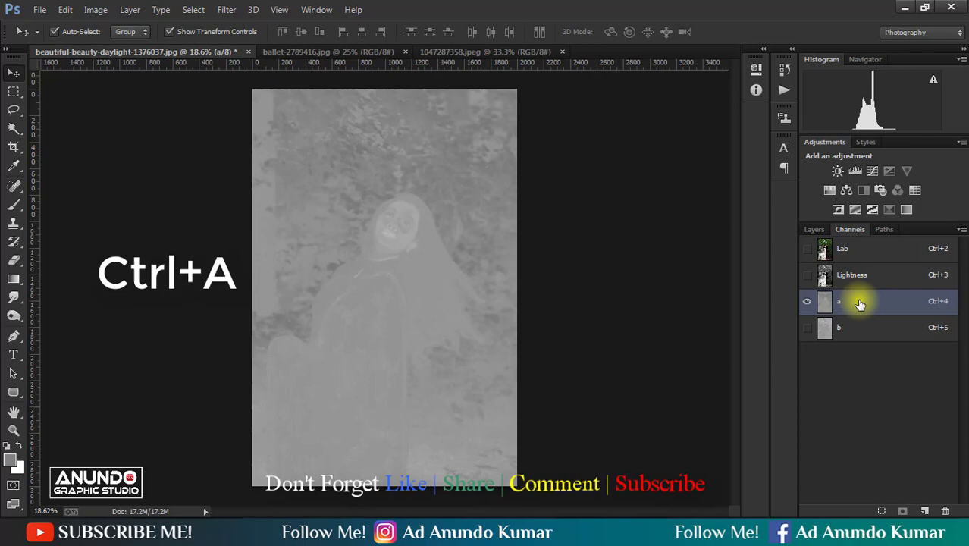
pyautogui.press('ctrl+a')
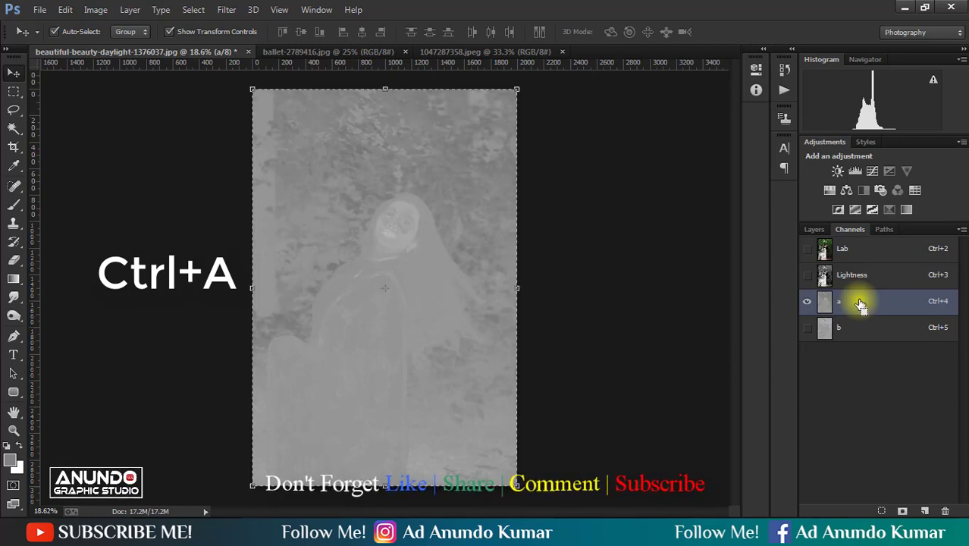
pyautogui.press('ctrl+c')
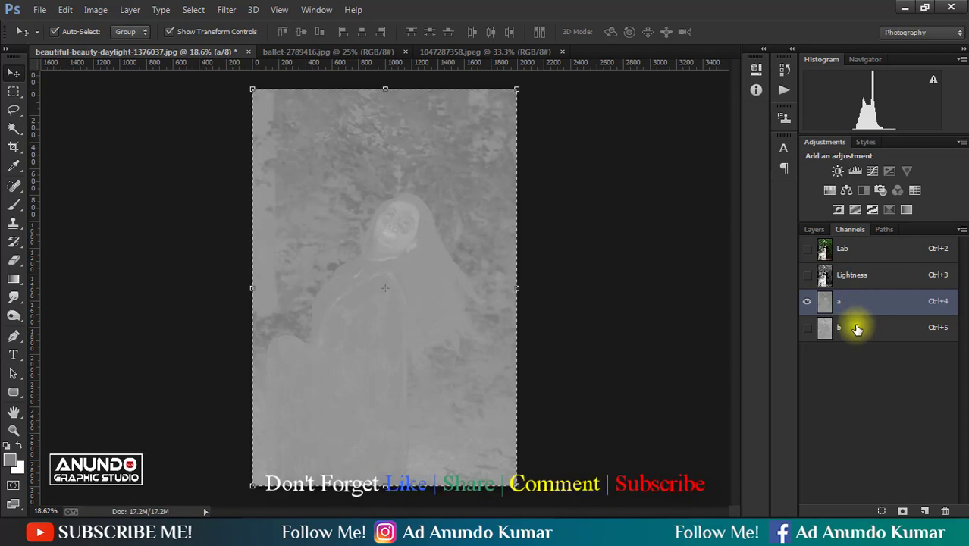
pyautogui.press('ctrl+v')
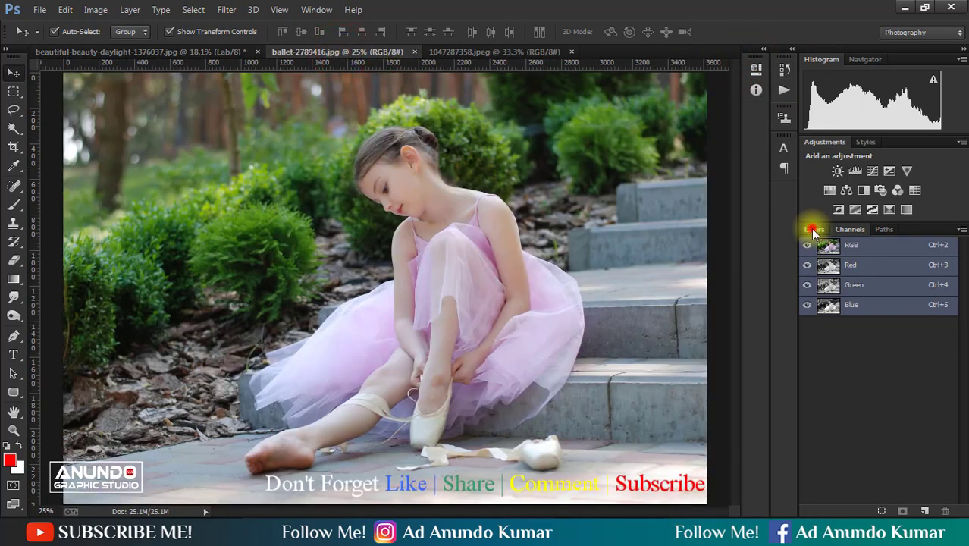
# Load the tealorange .ATN action file from its folder into the Actions panel.
pyautogui.click(814, 229)
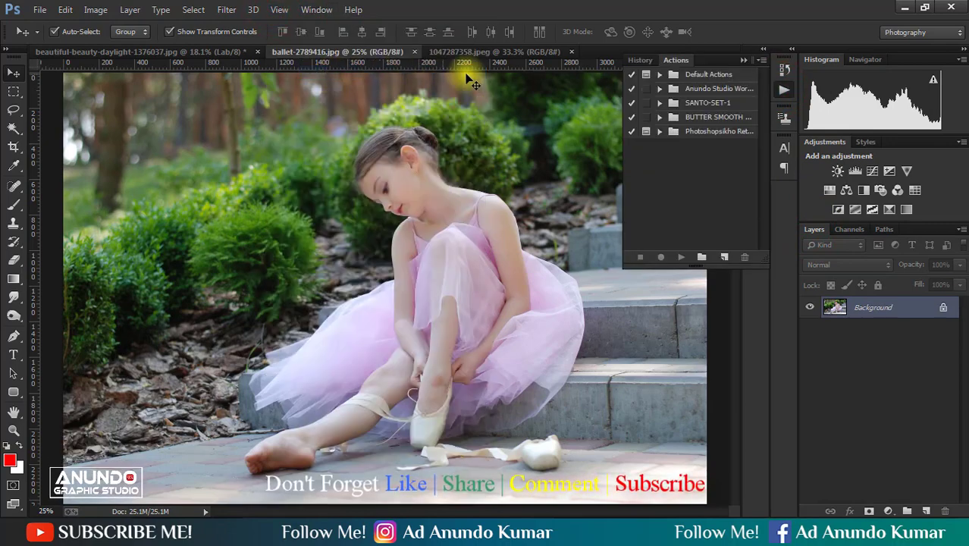
pyautogui.click(744, 60)
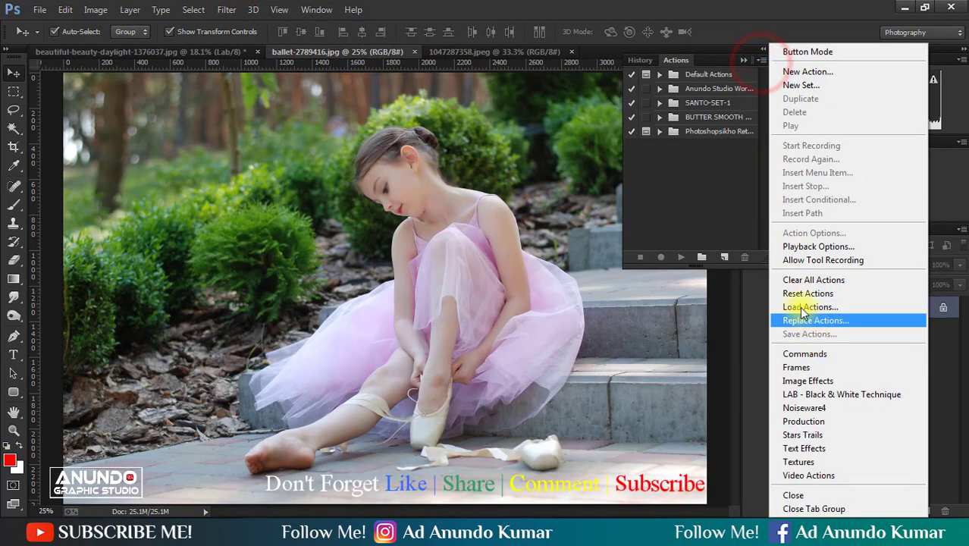
pyautogui.click(810, 307)
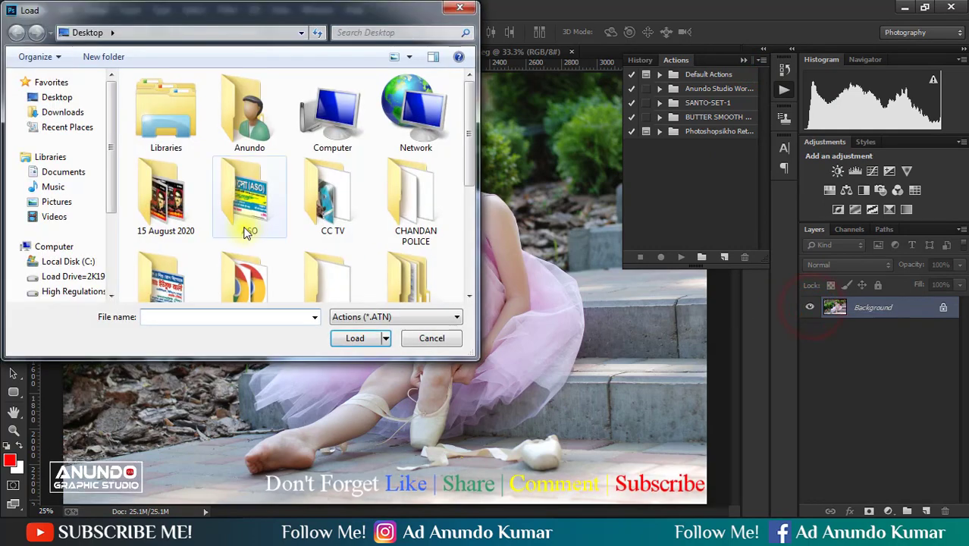
pyautogui.click(250, 193)
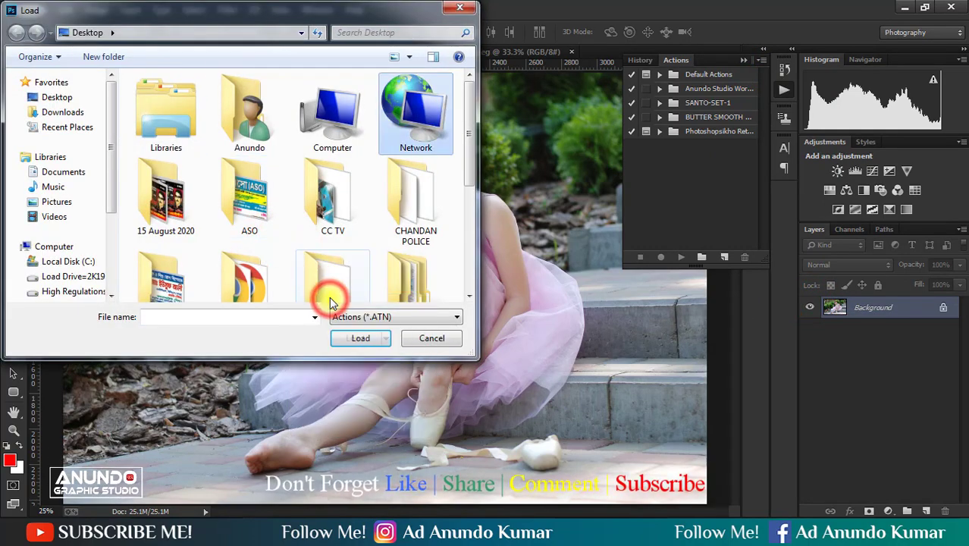
pyautogui.doubleClick(332, 277)
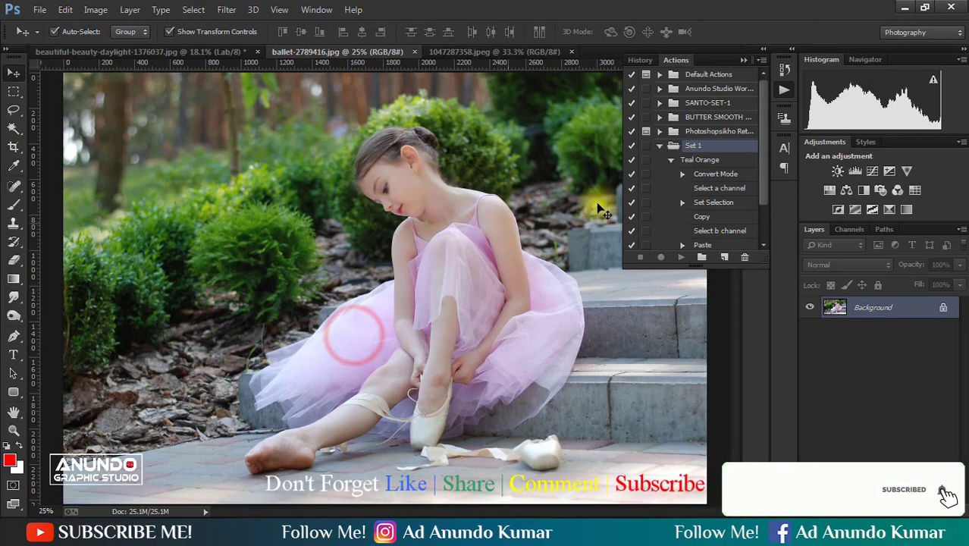
# Play the Teal Orange action, hide the actions list, and return to the forest photo.
pyautogui.click(700, 160)
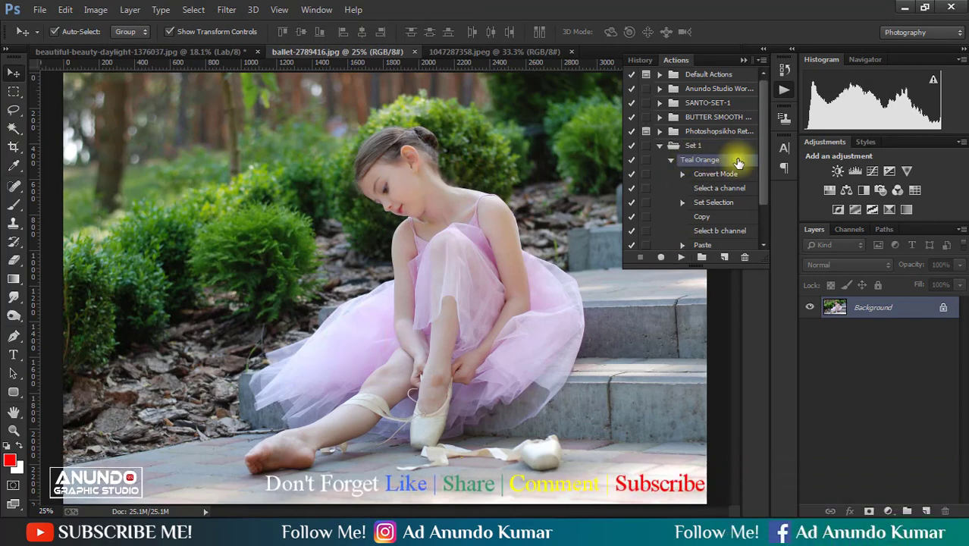
pyautogui.click(681, 257)
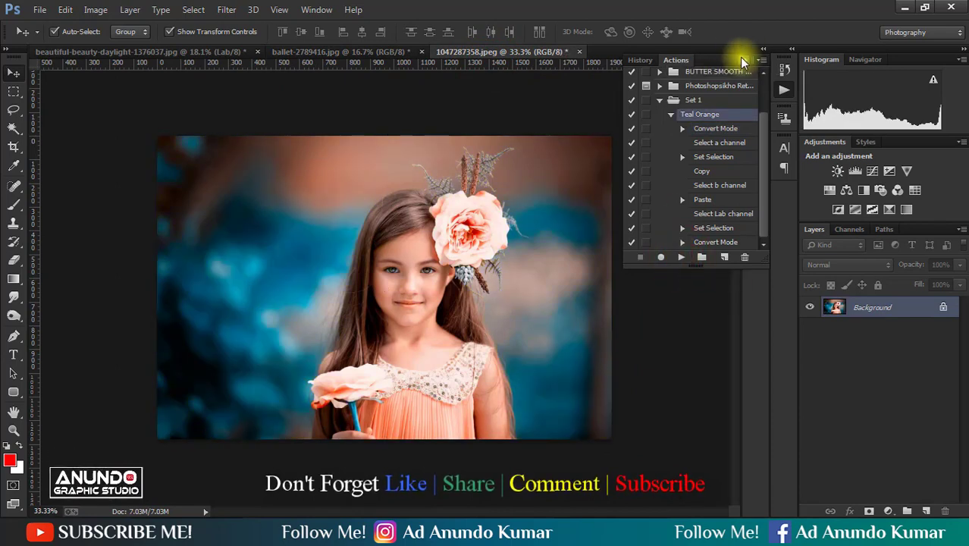
pyautogui.click(159, 51)
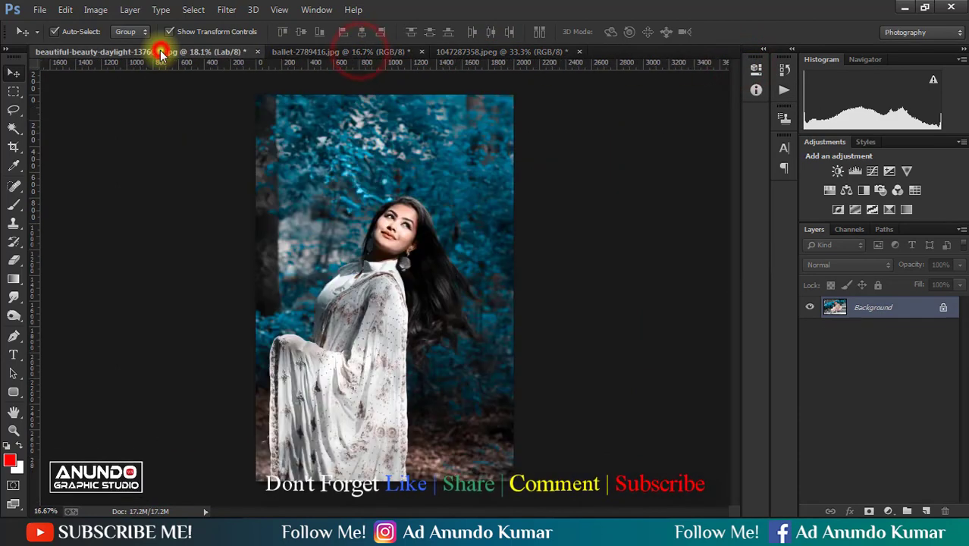
pyautogui.click(161, 52)
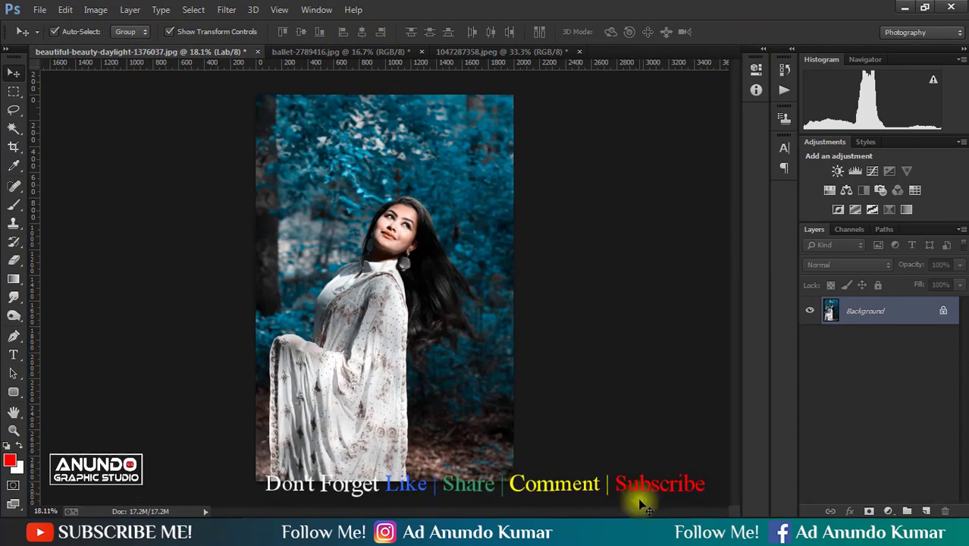